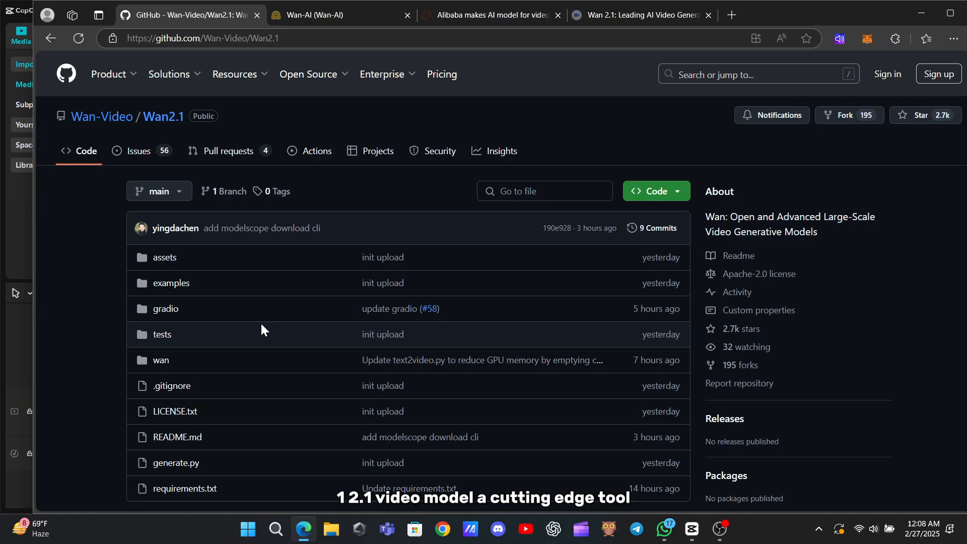
Scroll the Wan2.1 README, highlighting text, down to the key features list and Video Demos
scroll("down", 3)
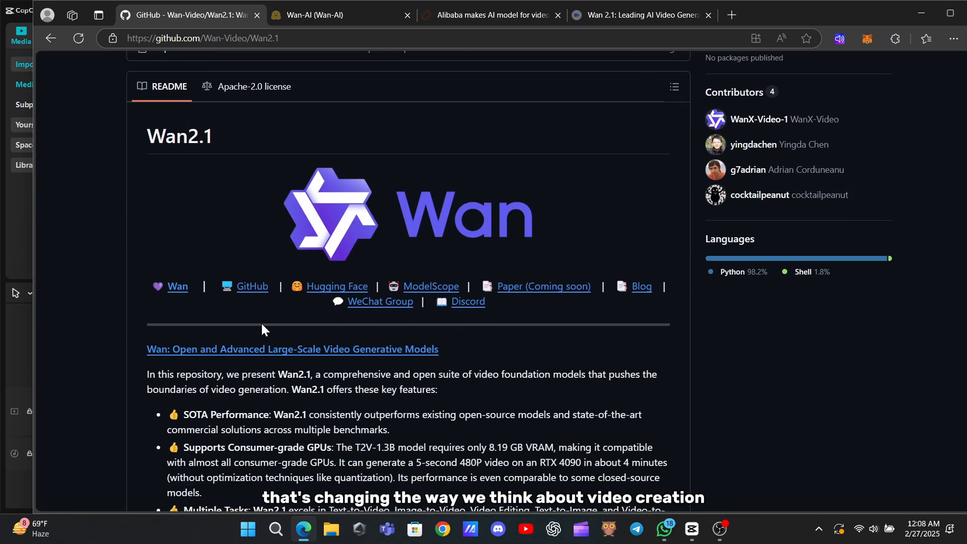
scroll("down", 3)
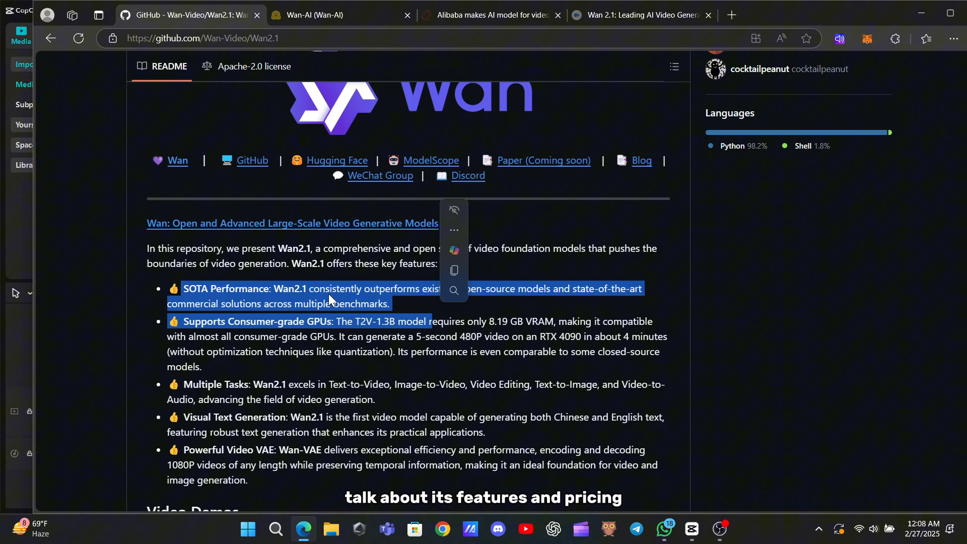
scroll("down", 3)
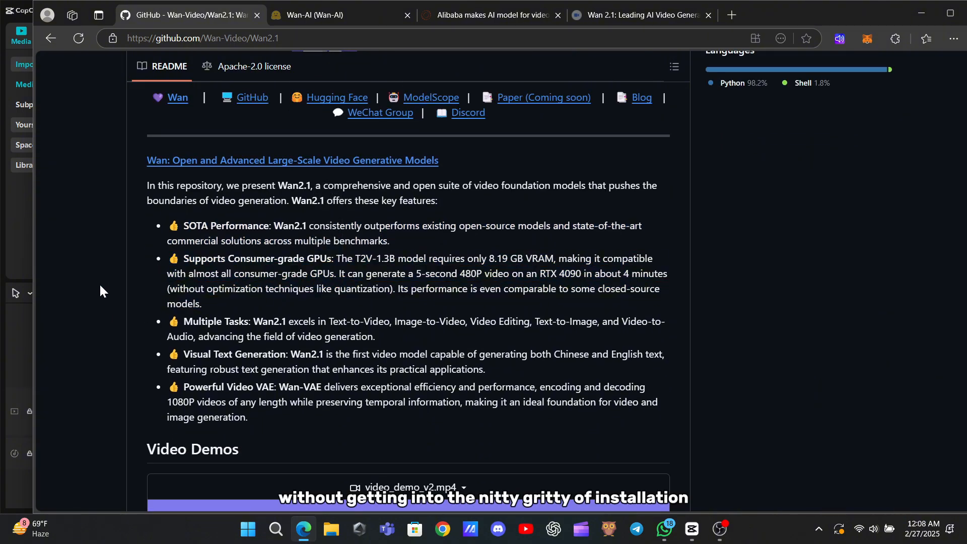
scroll("down", 3)
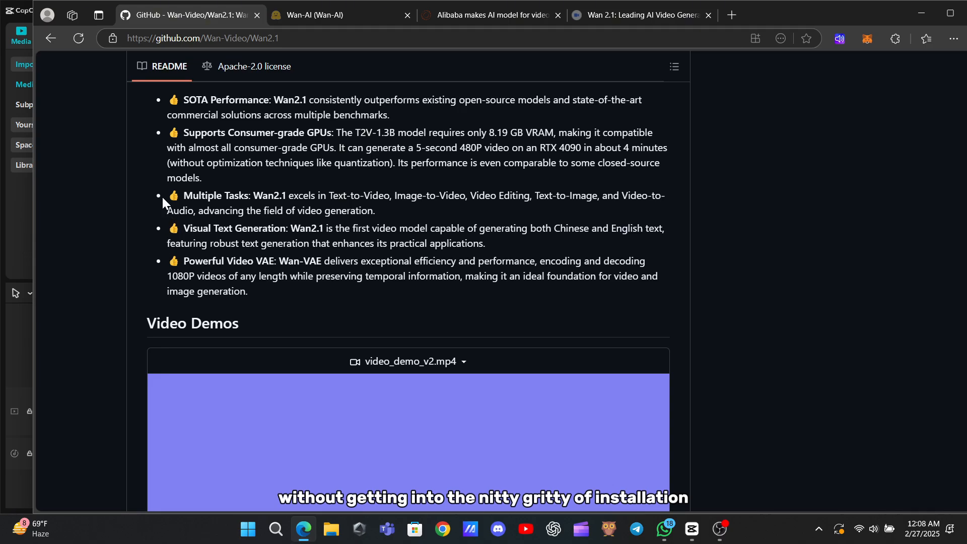
left_click_drag(167, 195, 375, 211)
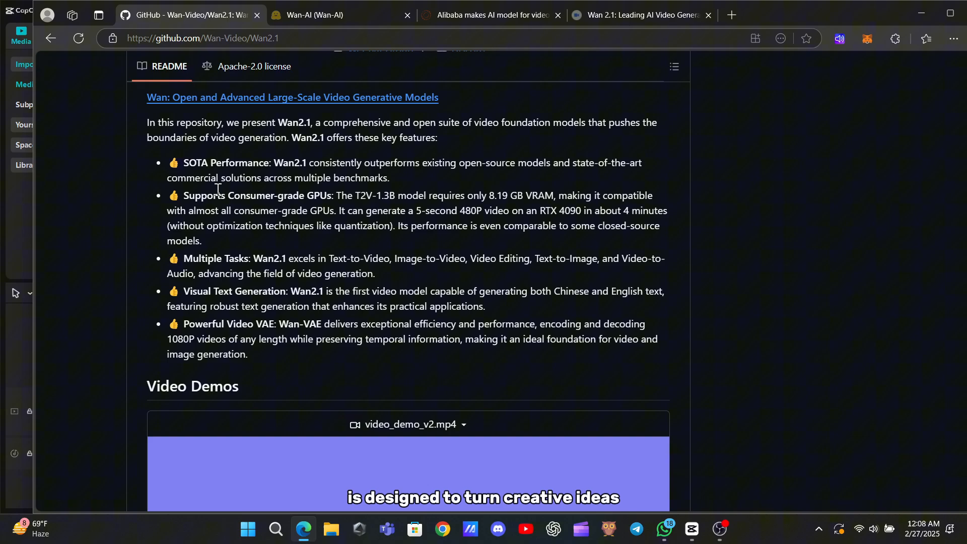
left_click_drag(184, 291, 283, 291)
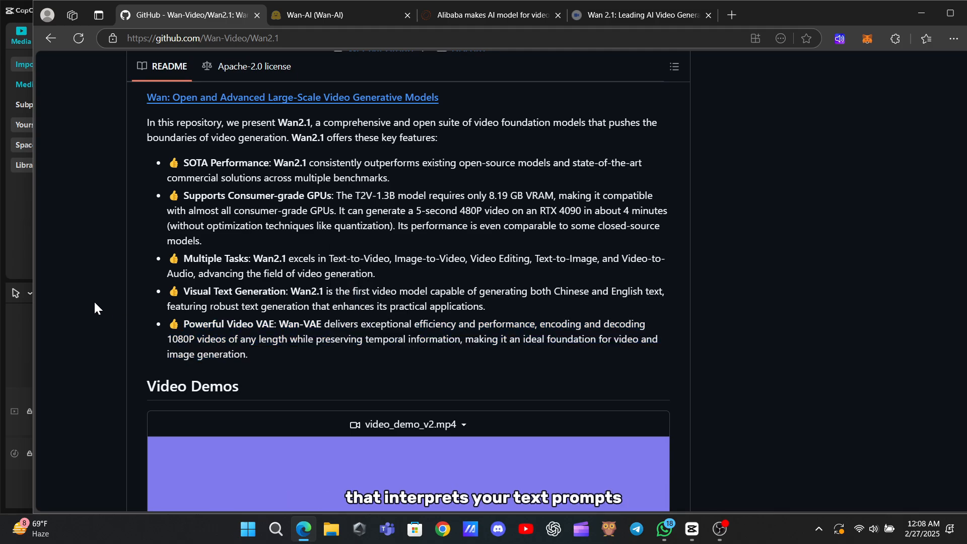
scroll("down", 3)
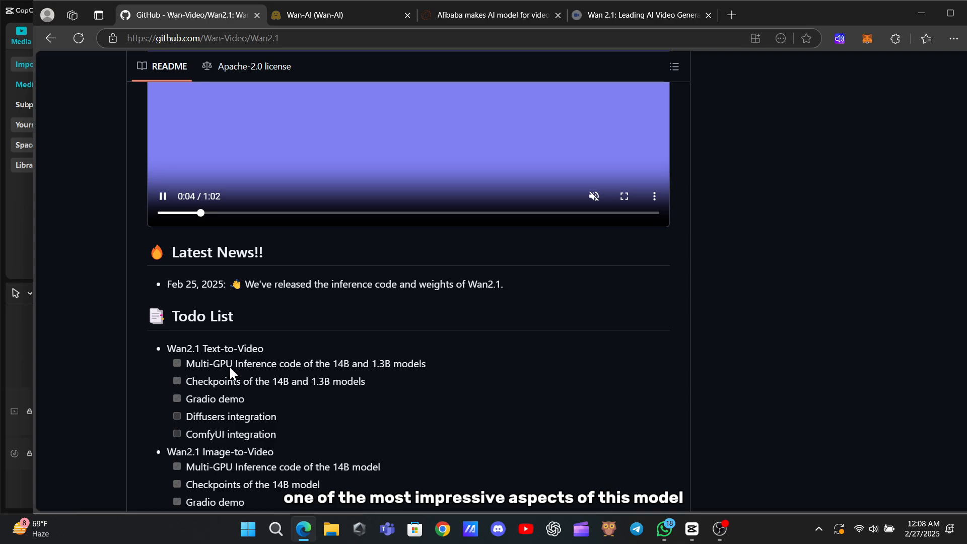
Read past Latest News, Todo List, Quickstart and Text-to-Video instructions to Run Image-to-Video Generation
scroll("down", 3)
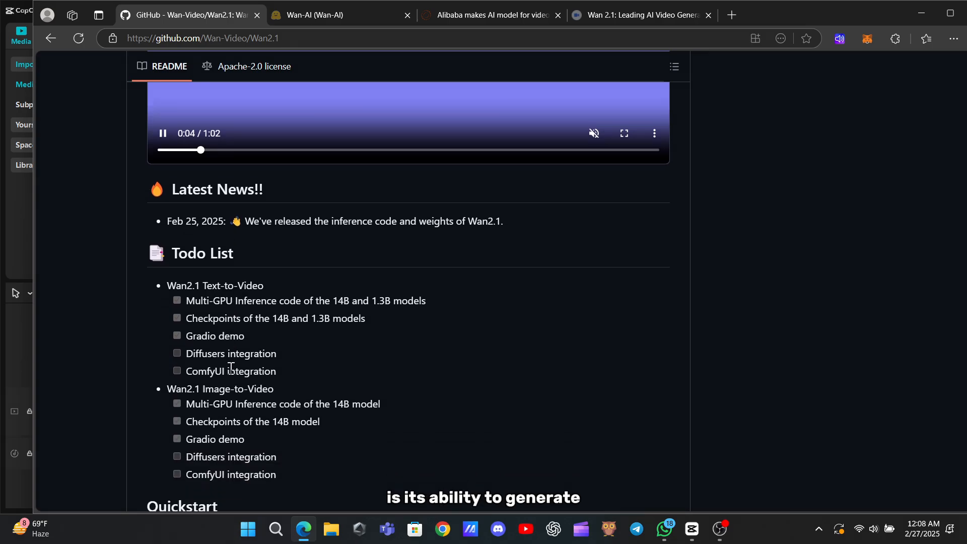
scroll("down", 3)
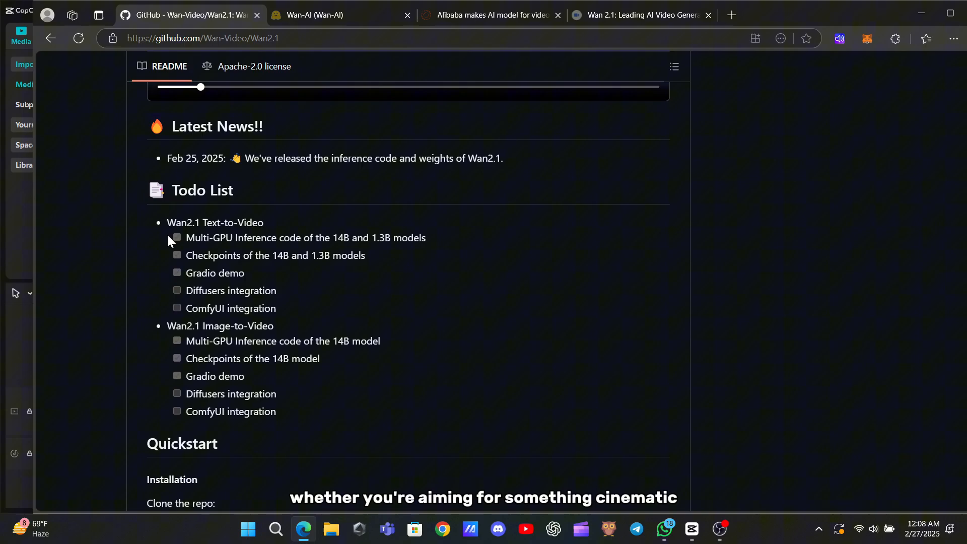
double_click(183, 222)
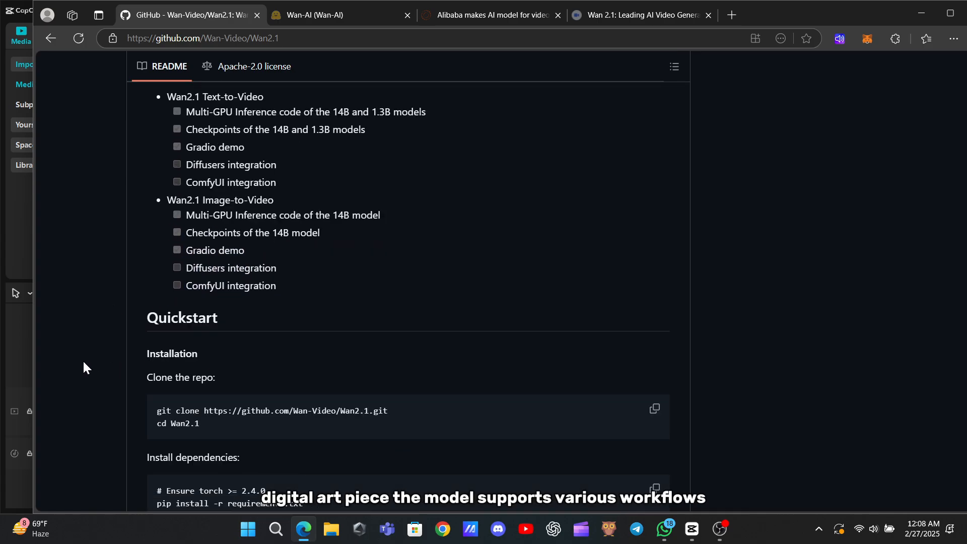
scroll("down", 3)
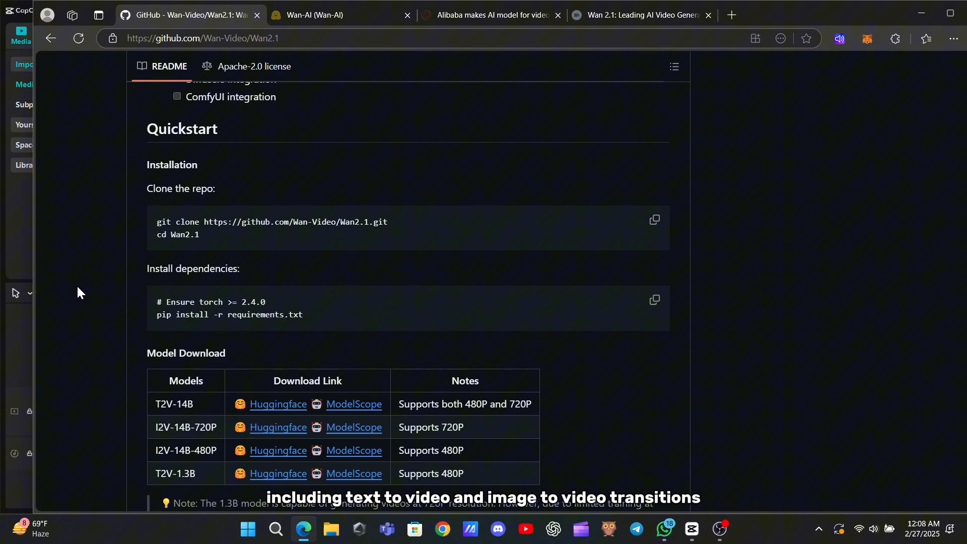
scroll("down", 3)
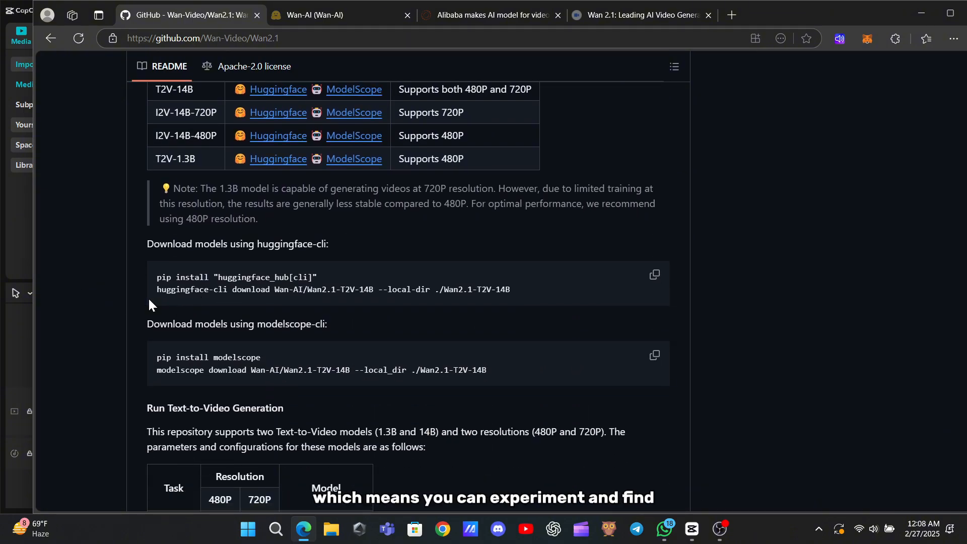
scroll("down", 3)
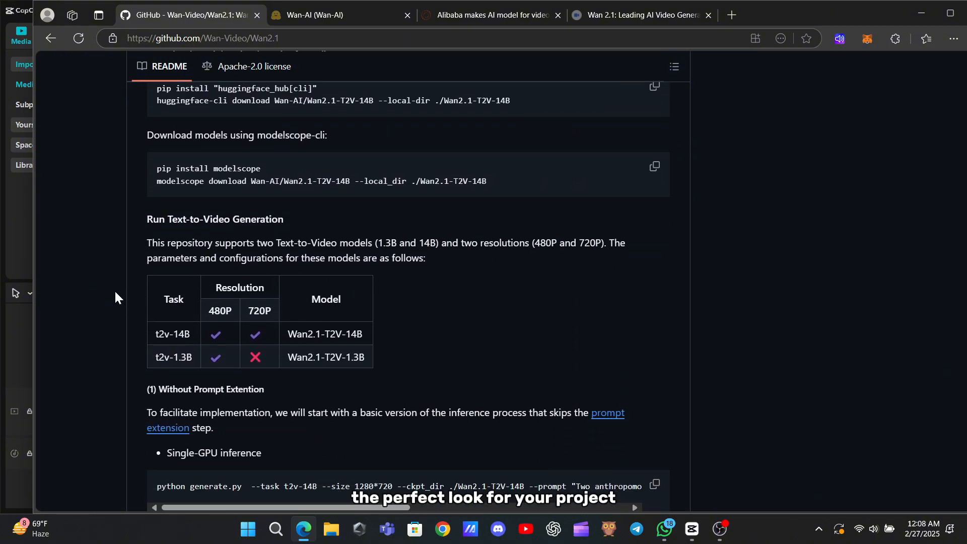
left_click_drag(173, 287, 330, 333)
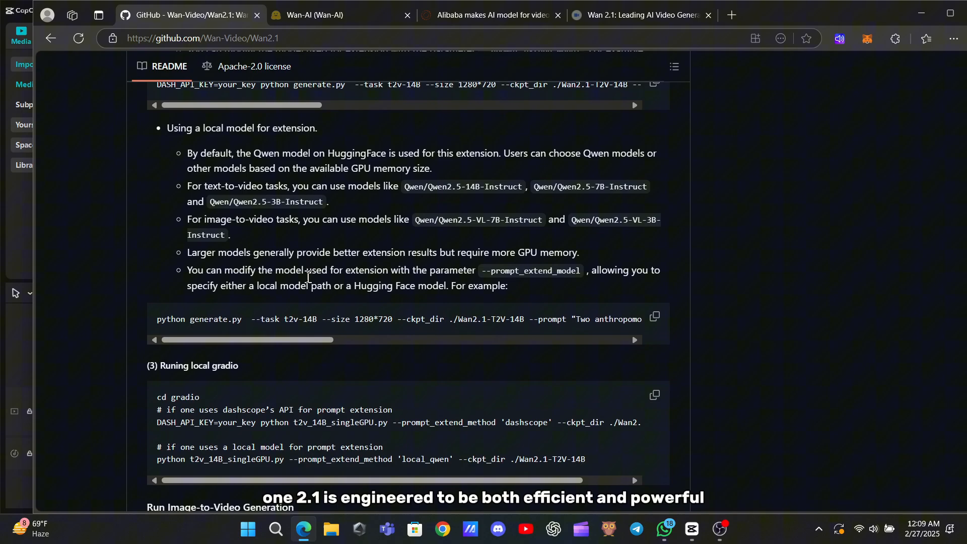
scroll("down", 3)
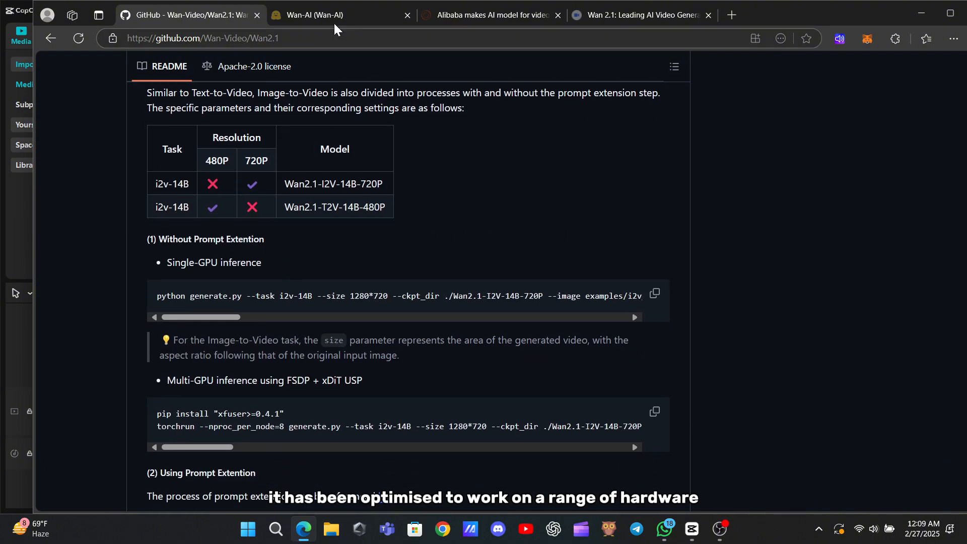
Switch to the Wan-AI Hugging Face tab and scroll to its Spaces and Models sections
left_click(333, 14)
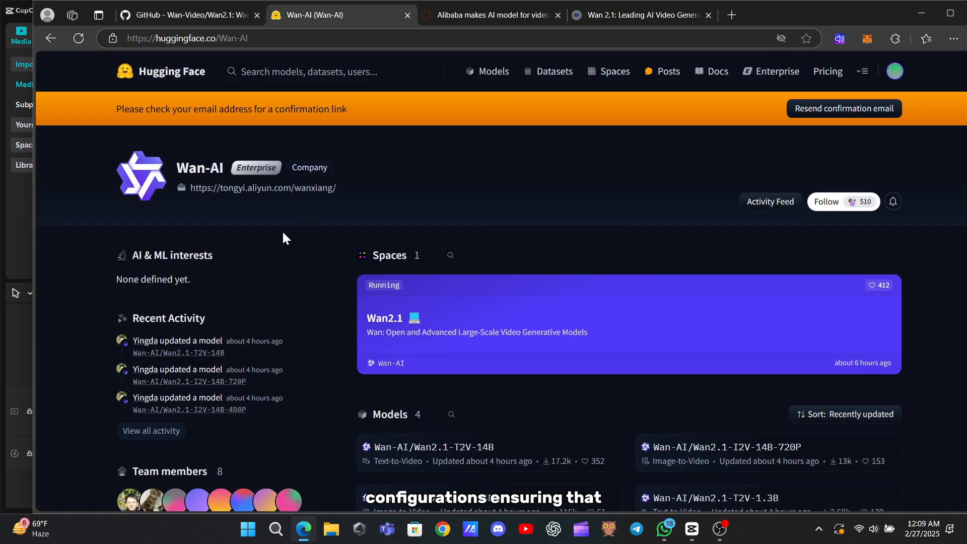
scroll("down", 3)
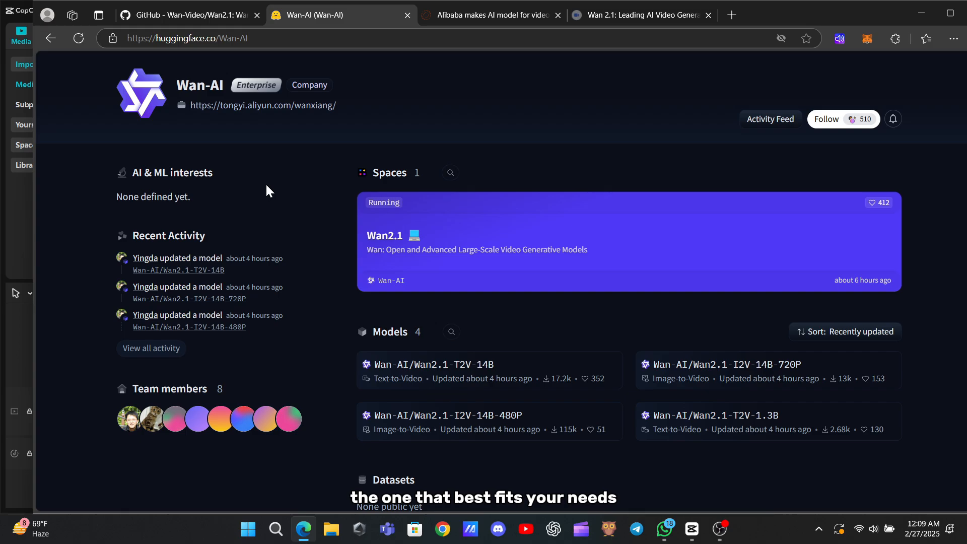
mouse_move(275, 191)
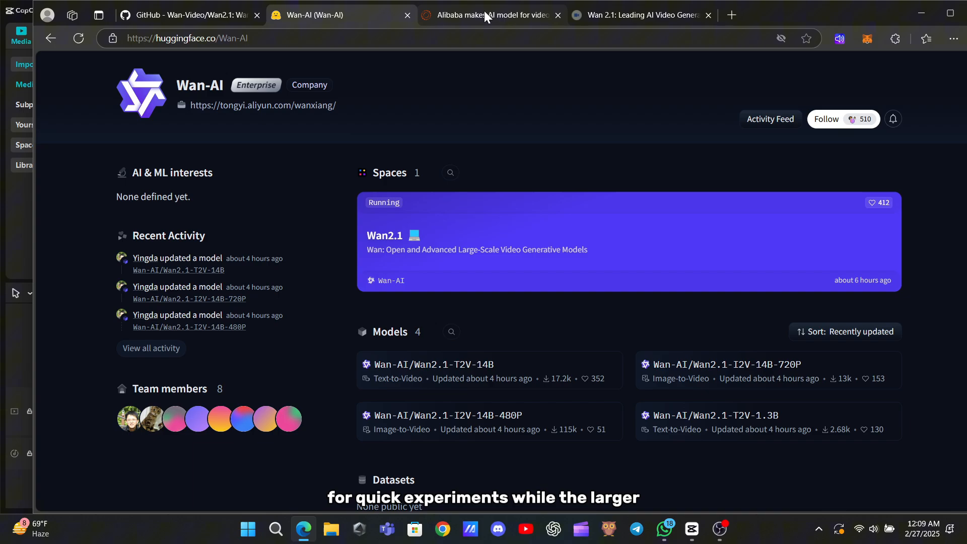
left_click(487, 14)
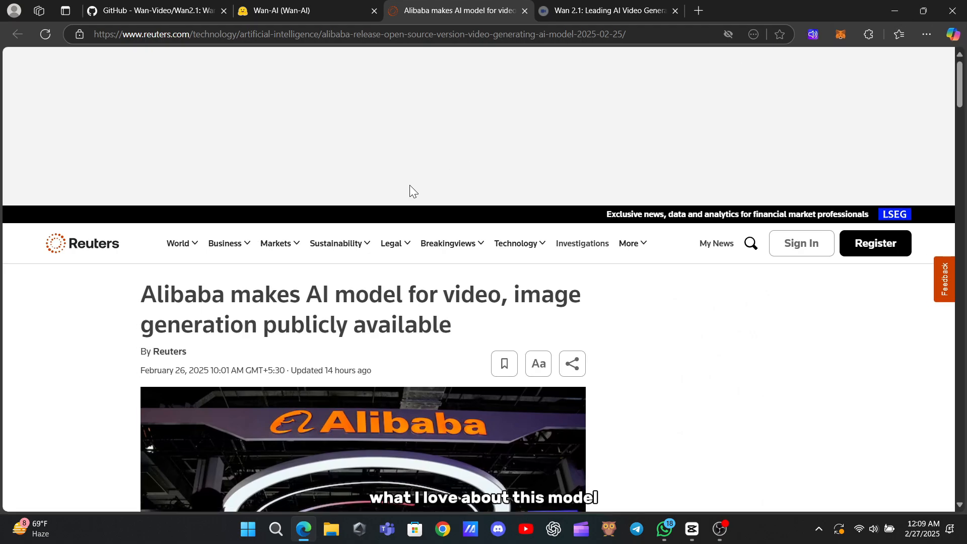
mouse_move(384, 189)
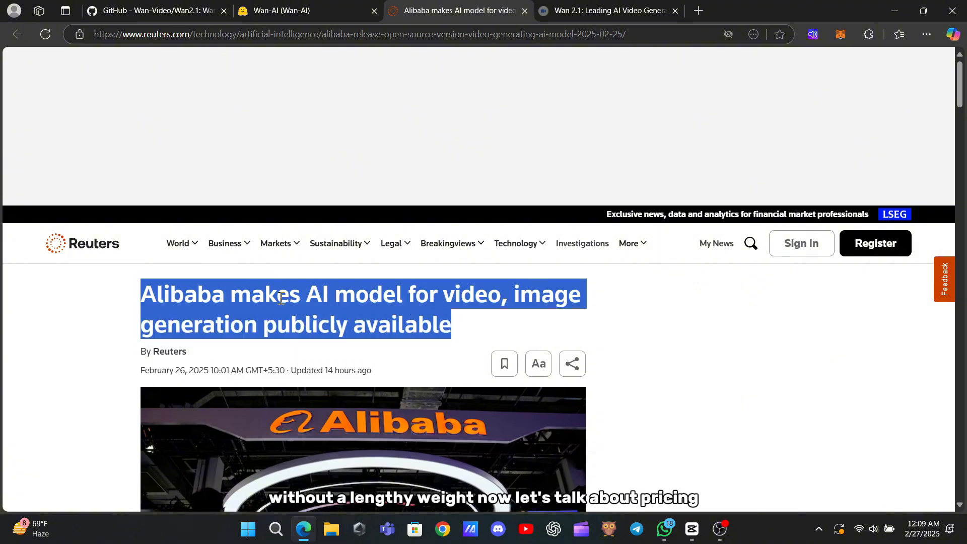
scroll("down", 3)
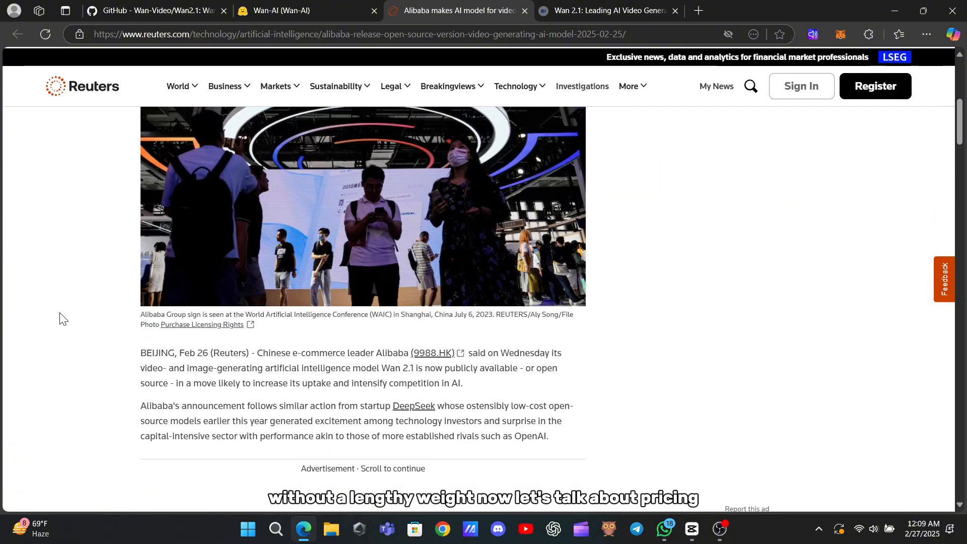
scroll("down", 3)
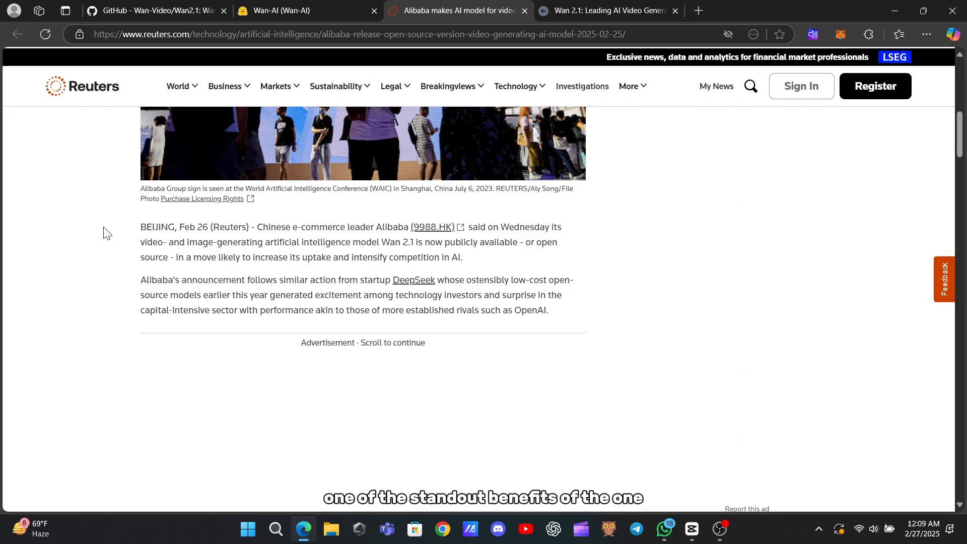
left_click_drag(140, 227, 549, 311)
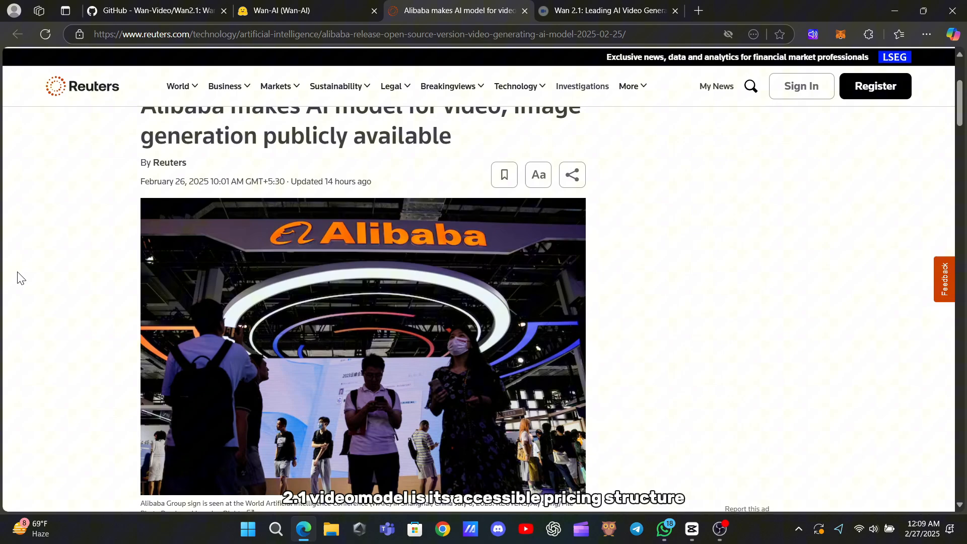
scroll("down", 3)
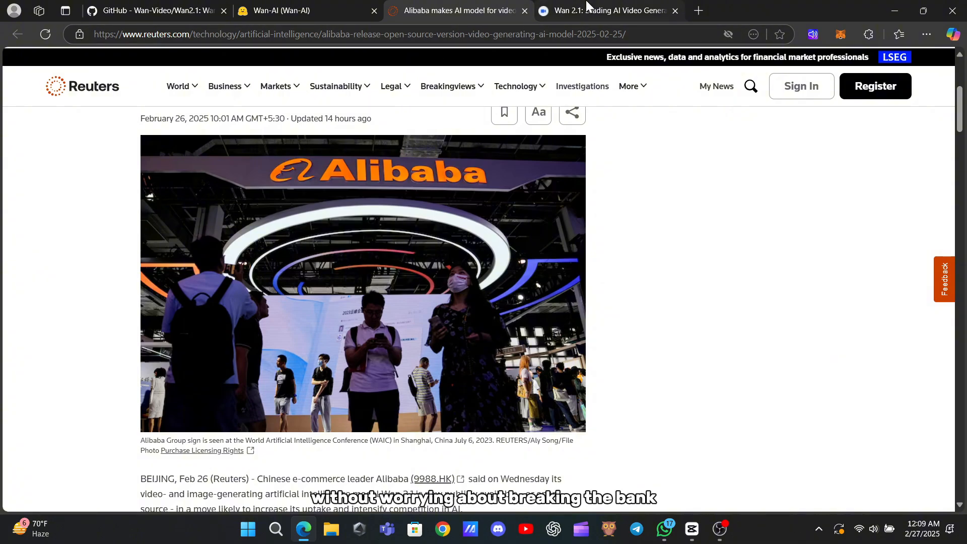
Switch to the Wan 2.1 site, open the Showcase dropdown, and scroll to the AI Video Gallery
left_click(608, 11)
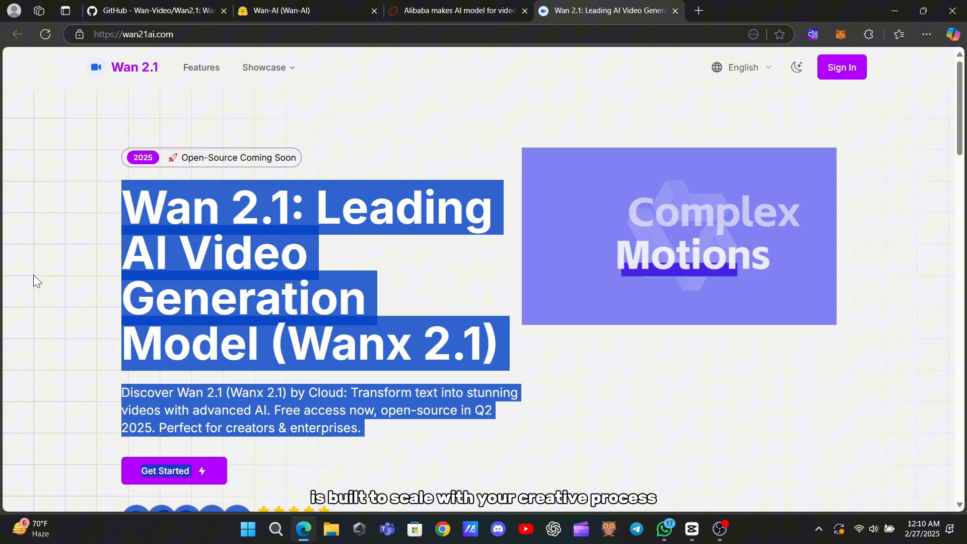
left_click(267, 67)
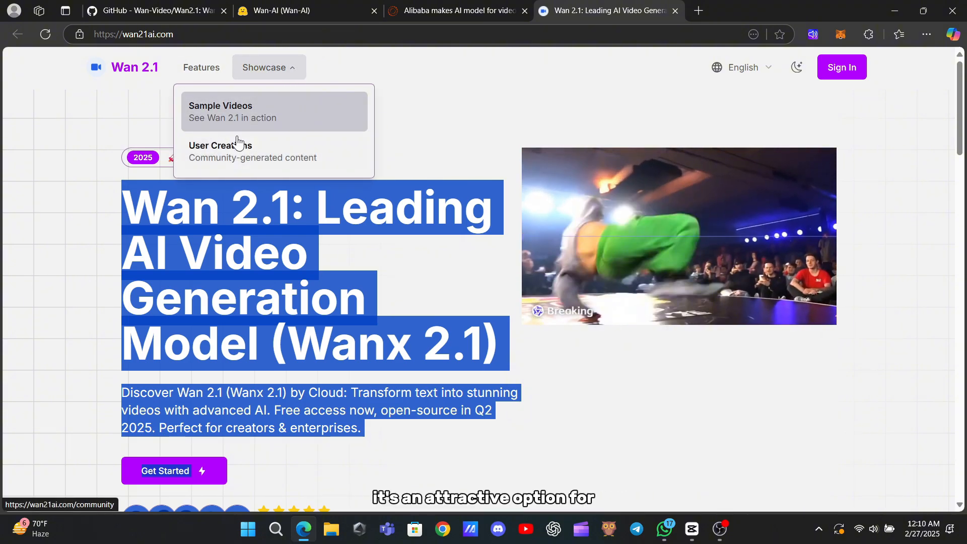
scroll("down", 3)
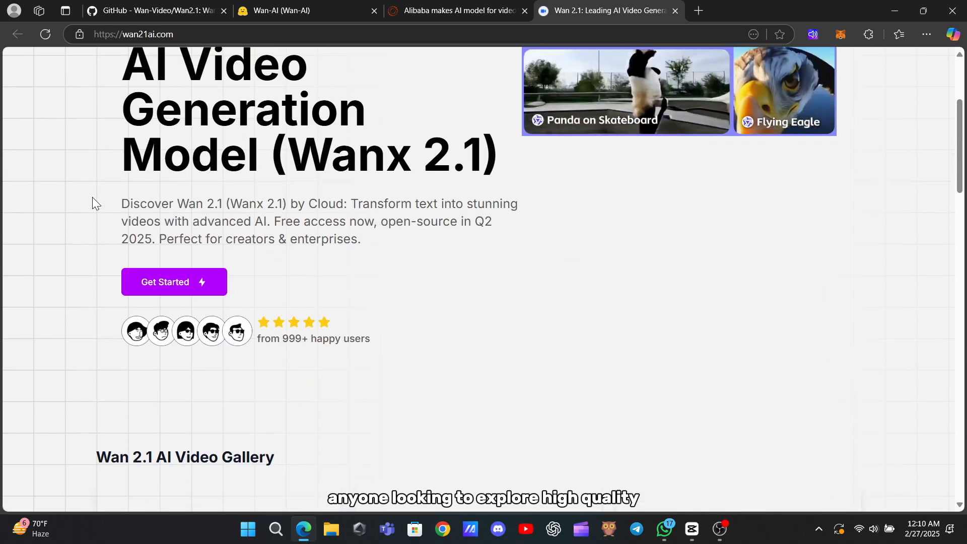
scroll("down", 3)
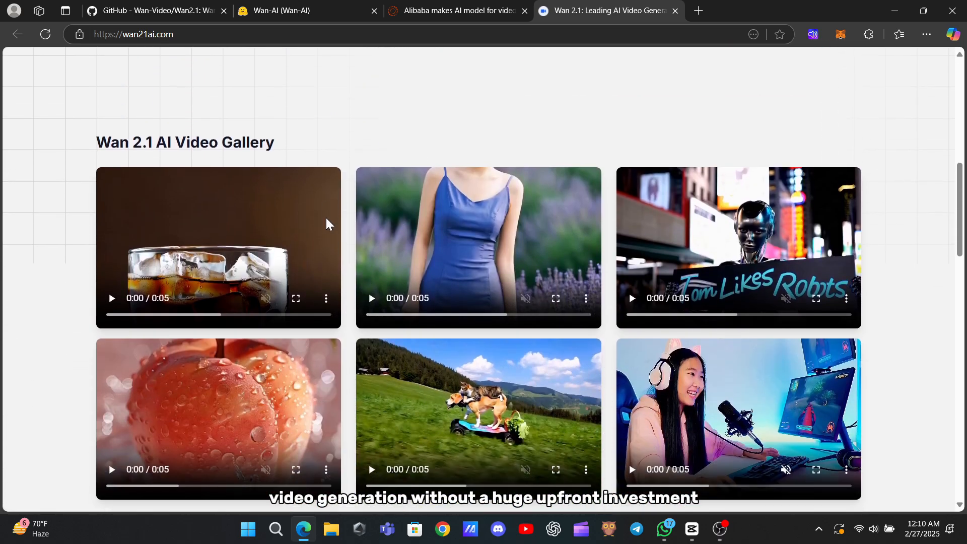
Play the iced drink and dogs on skateboard clips, then scroll to How to Use Wan 2.1
left_click(110, 298)
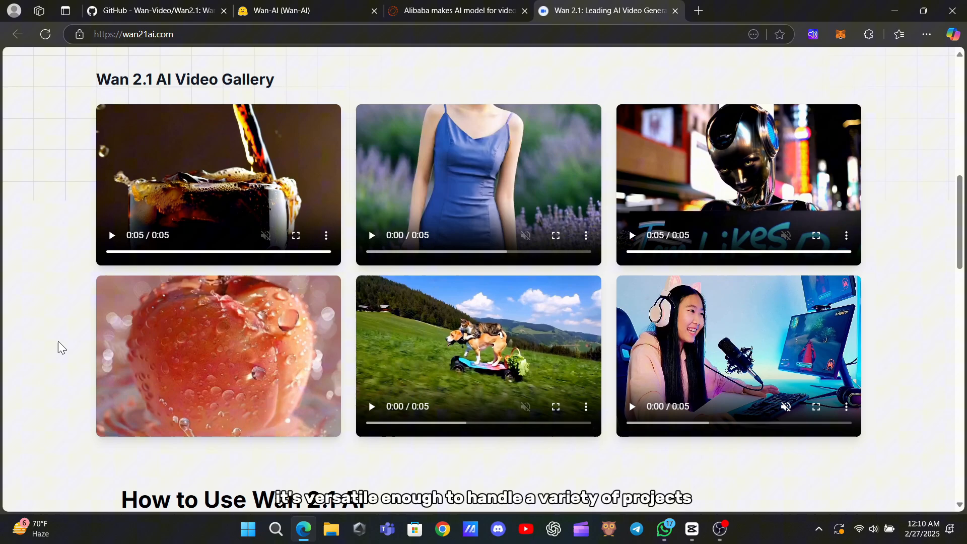
left_click(371, 406)
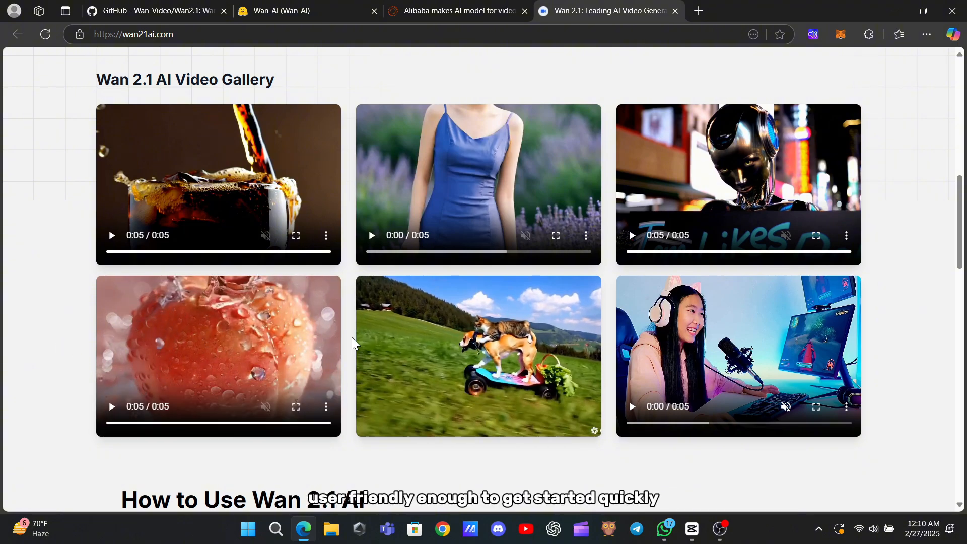
scroll("down", 3)
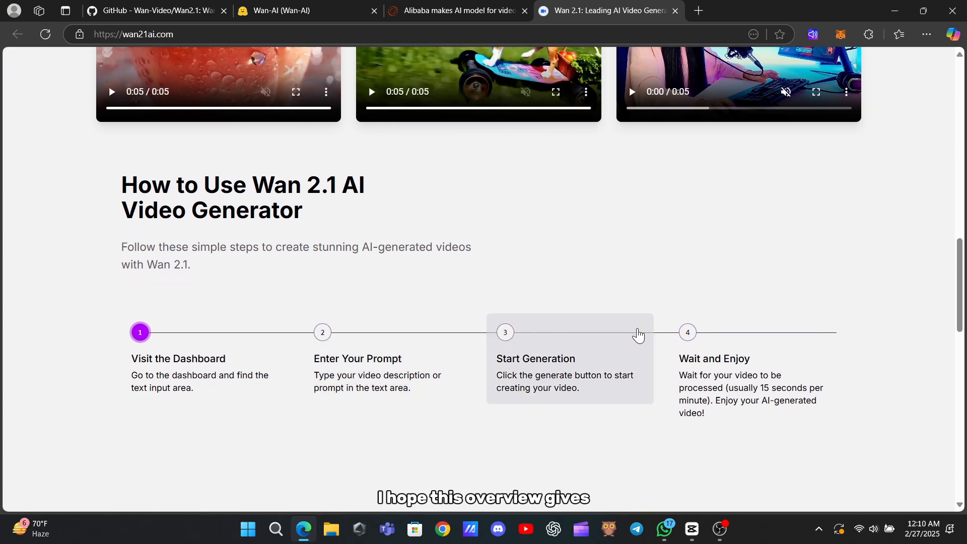
Scroll through the ten FAQ answers down to the page footer
scroll("down", 3)
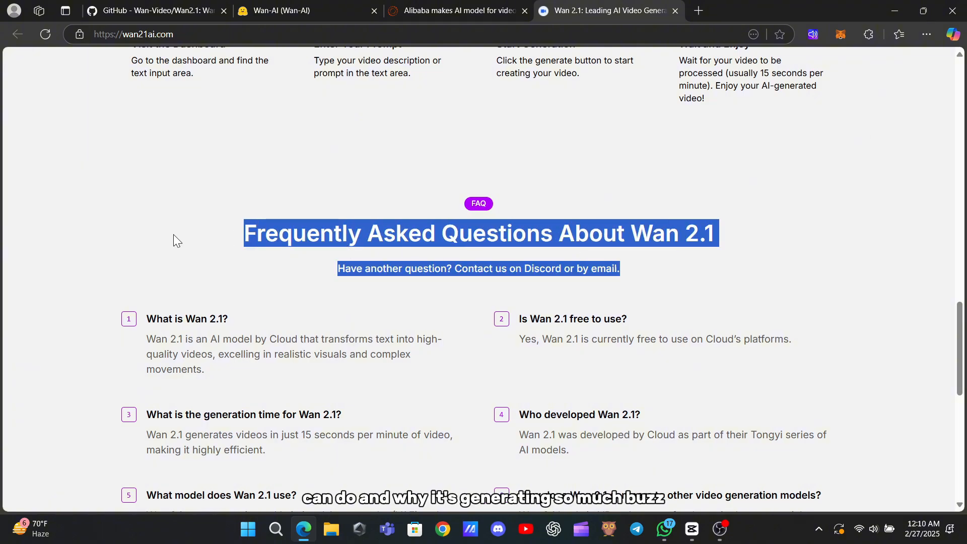
scroll("down", 3)
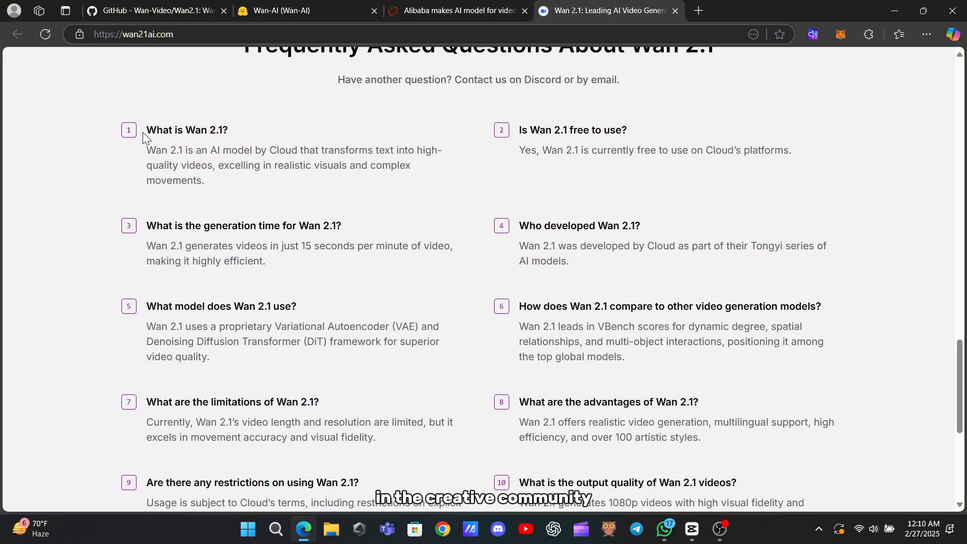
mouse_move(83, 223)
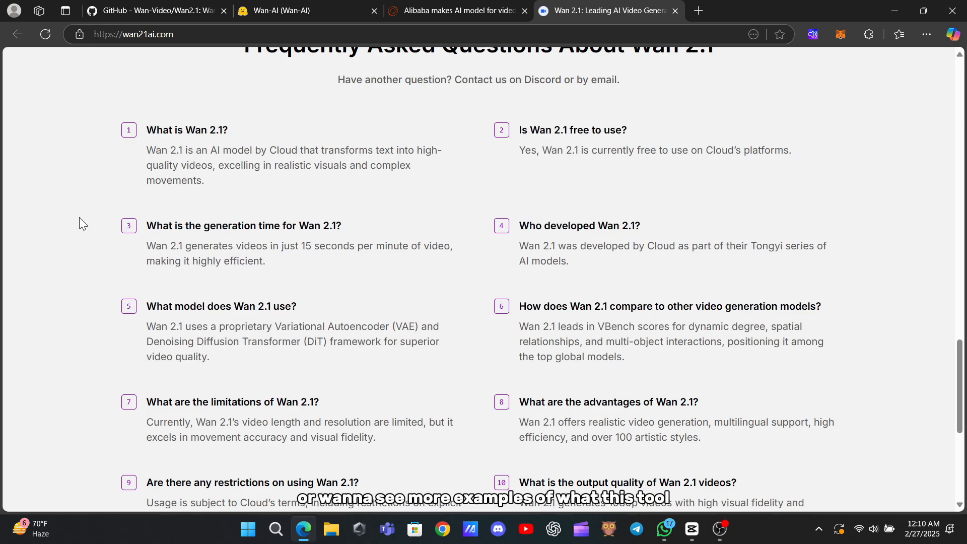
scroll("down", 3)
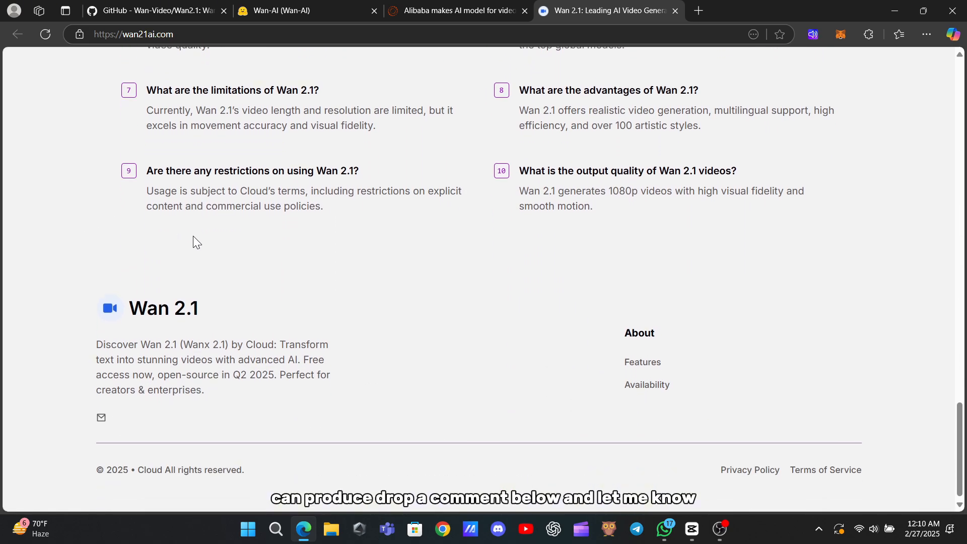
scroll("down", 3)
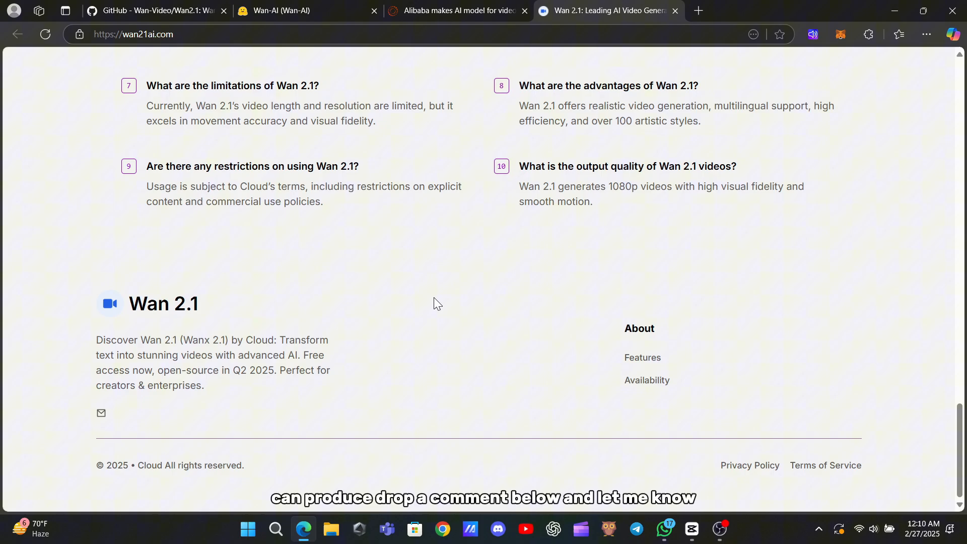